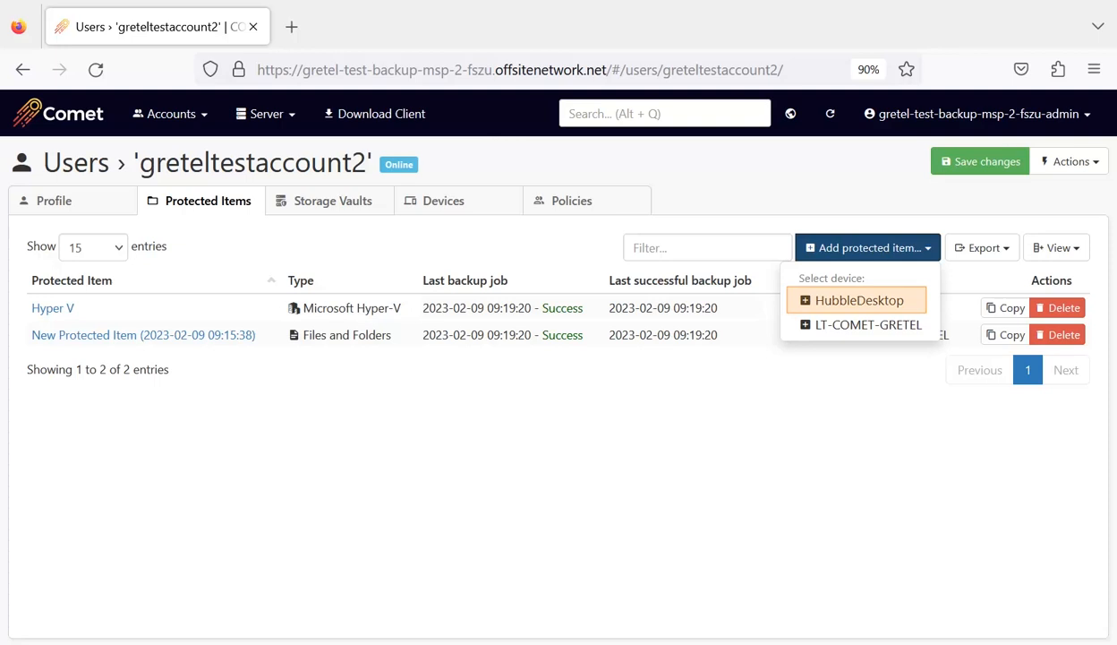
Add a protected item to the HubbleDesktop device from the Comet Server web console.
click(859, 300)
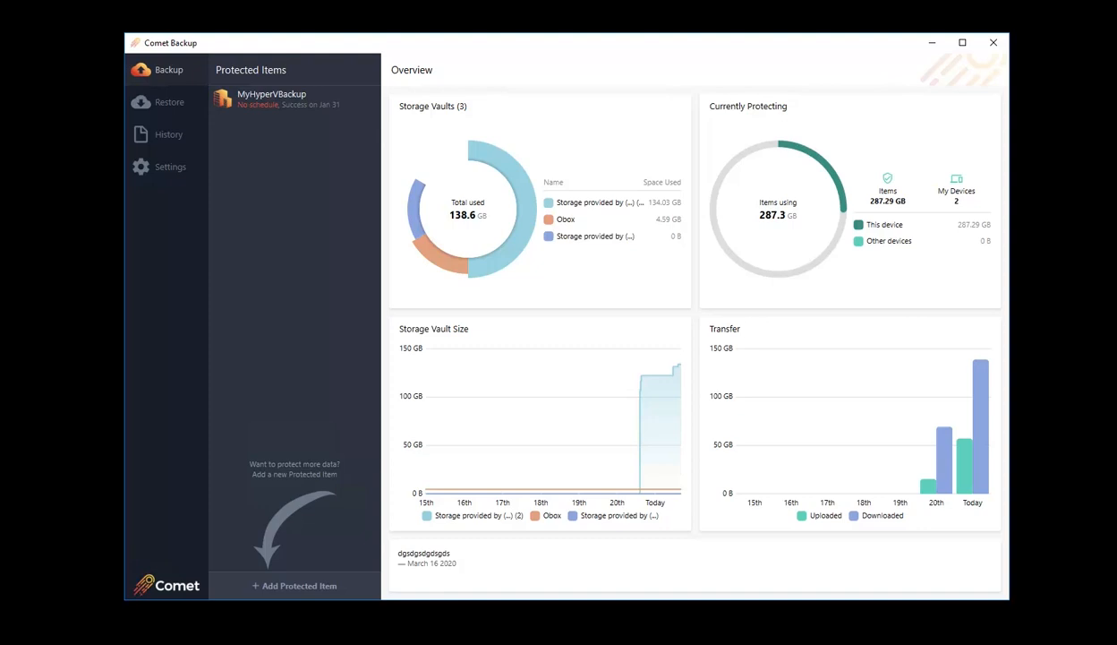
Create a Microsoft Hyper-V protected item with the Sikuli - Win 11 virtual machine selected.
click(294, 585)
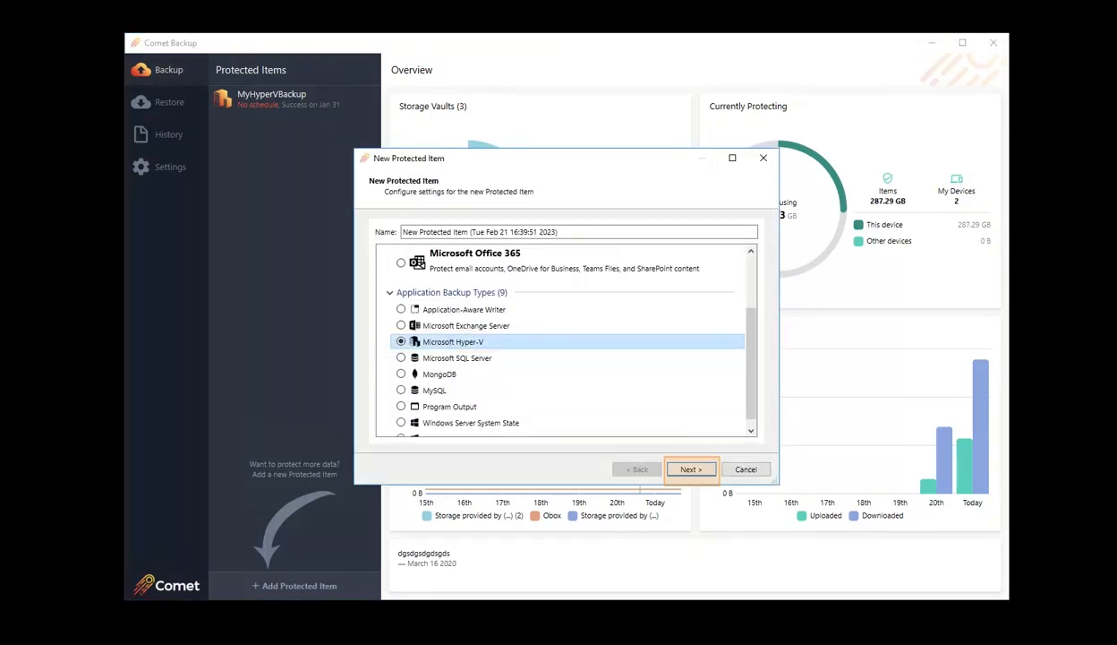
click(690, 469)
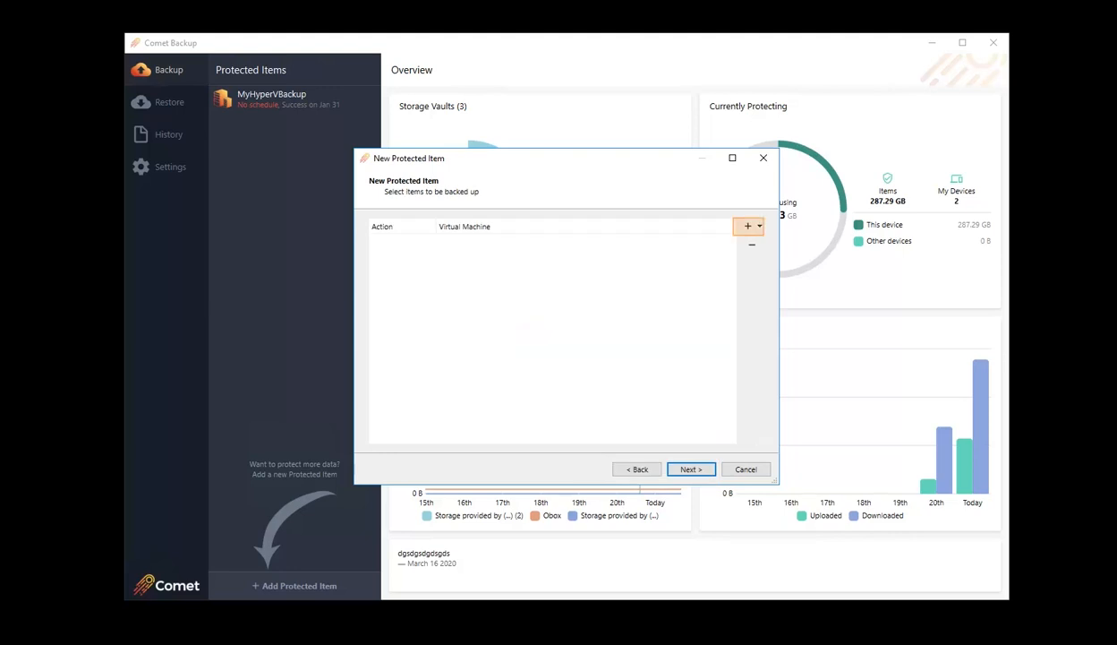
click(748, 225)
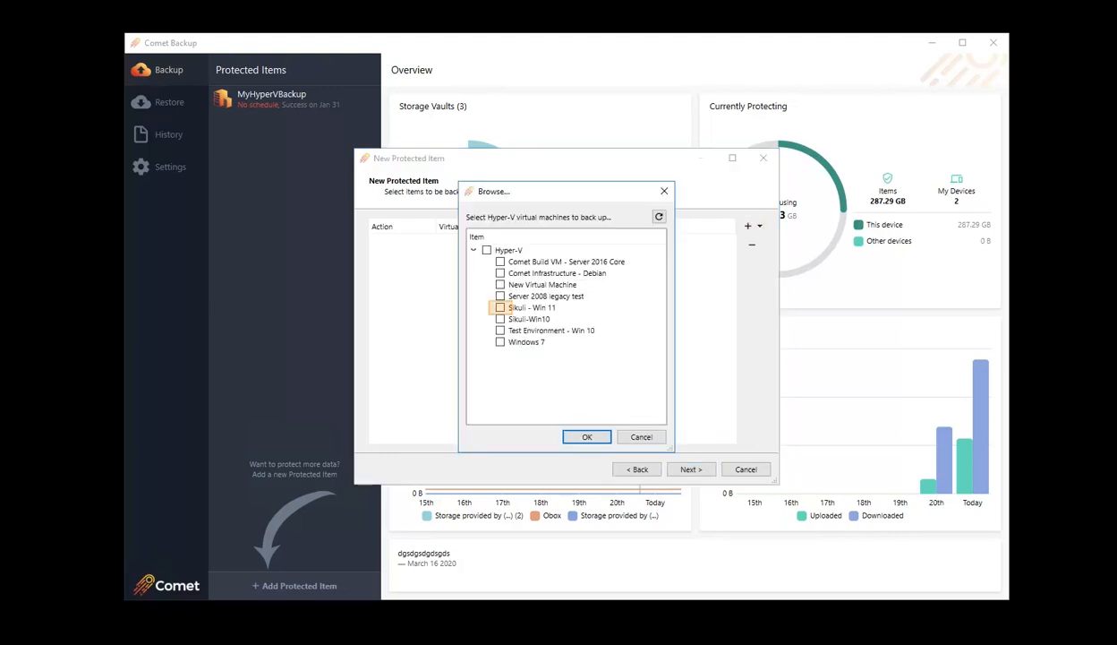
click(500, 307)
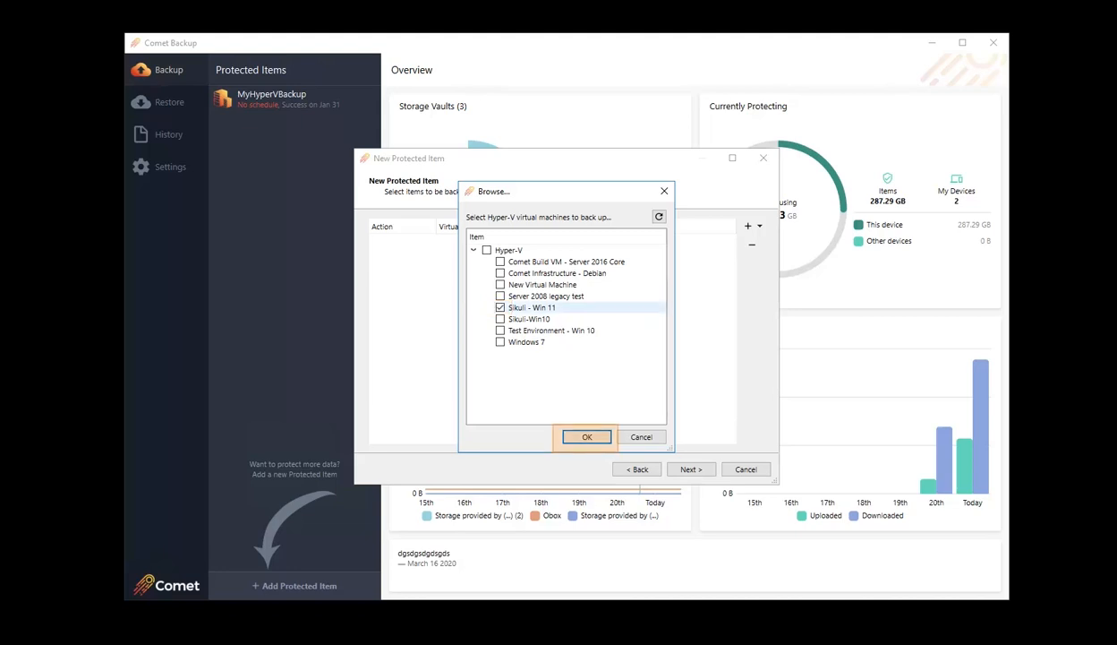
click(586, 437)
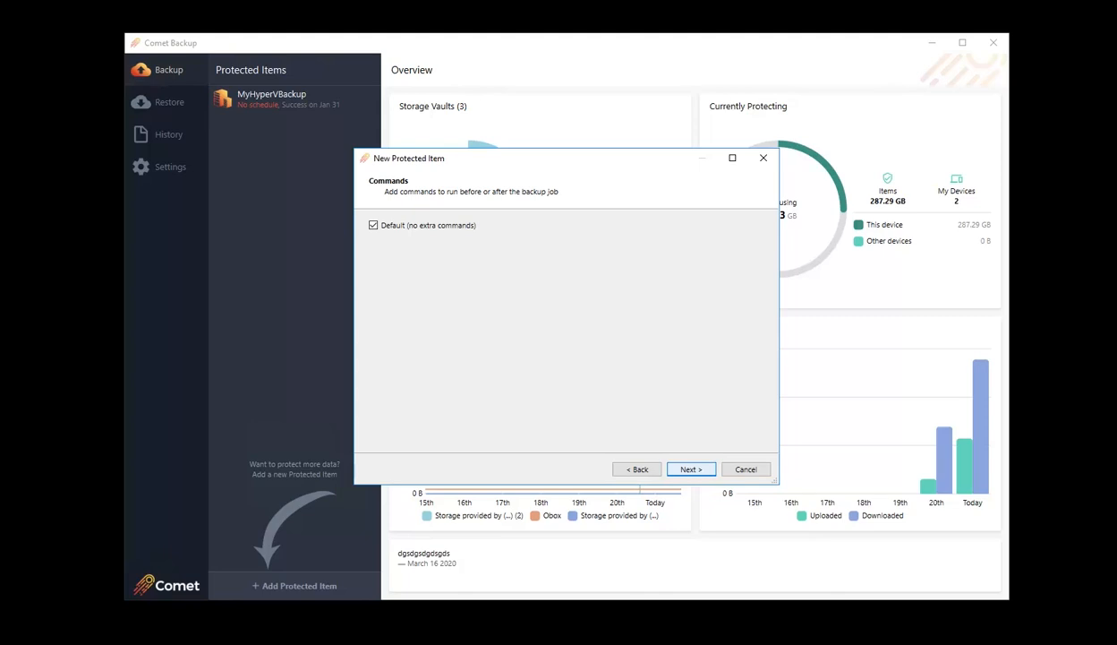
Accept default commands, schedule and retention, and finish with Run a backup now ticked.
click(690, 468)
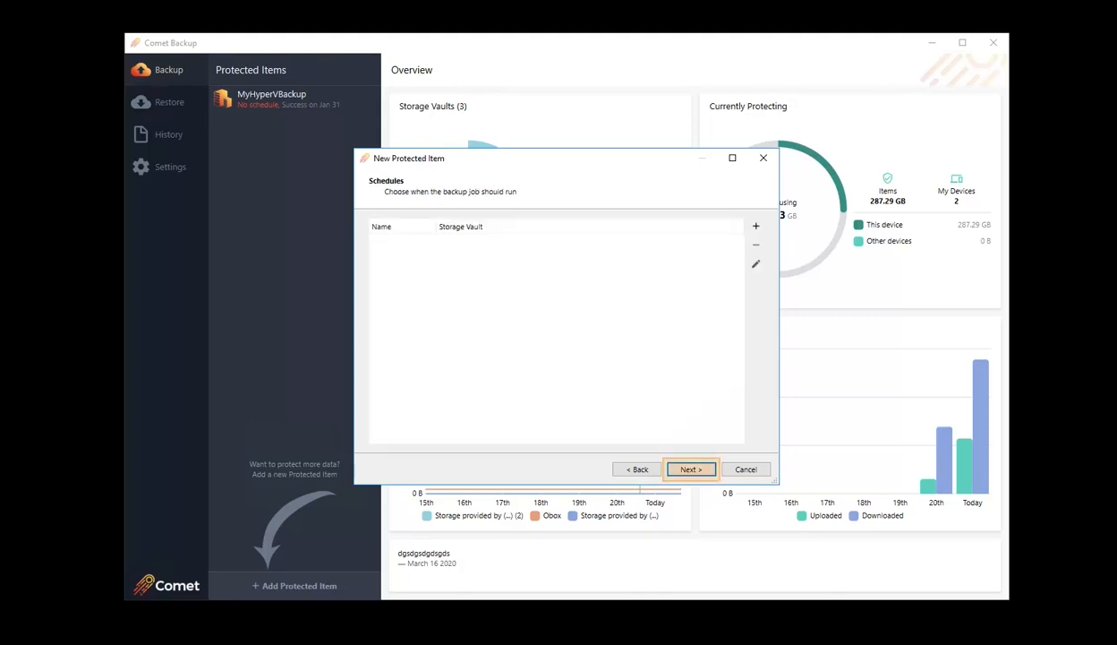
click(689, 468)
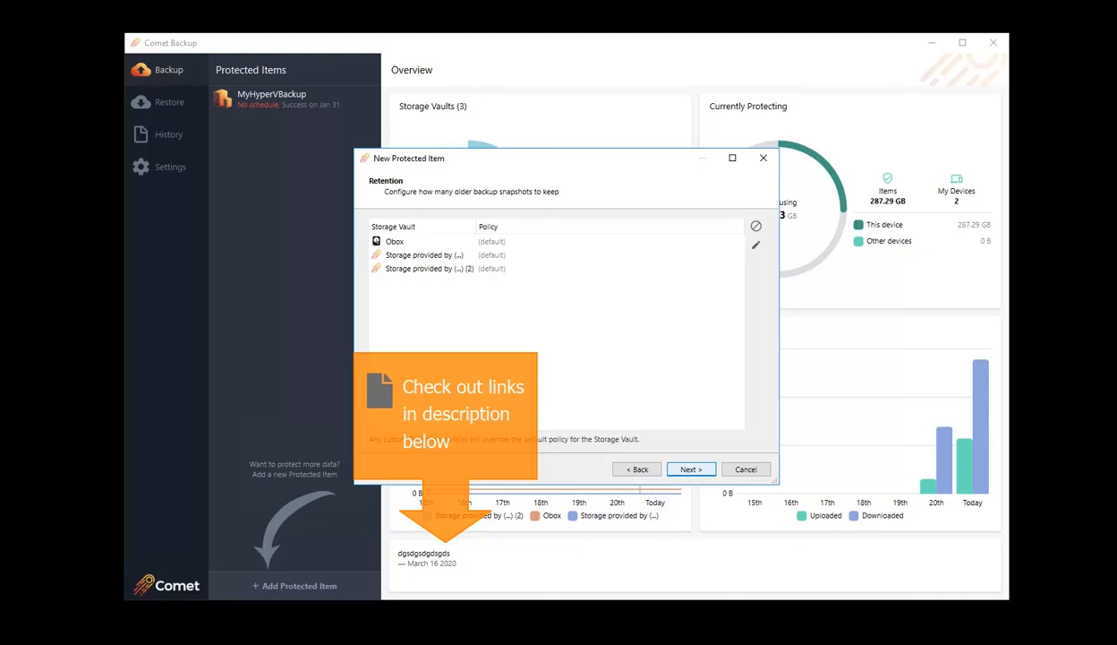
click(691, 468)
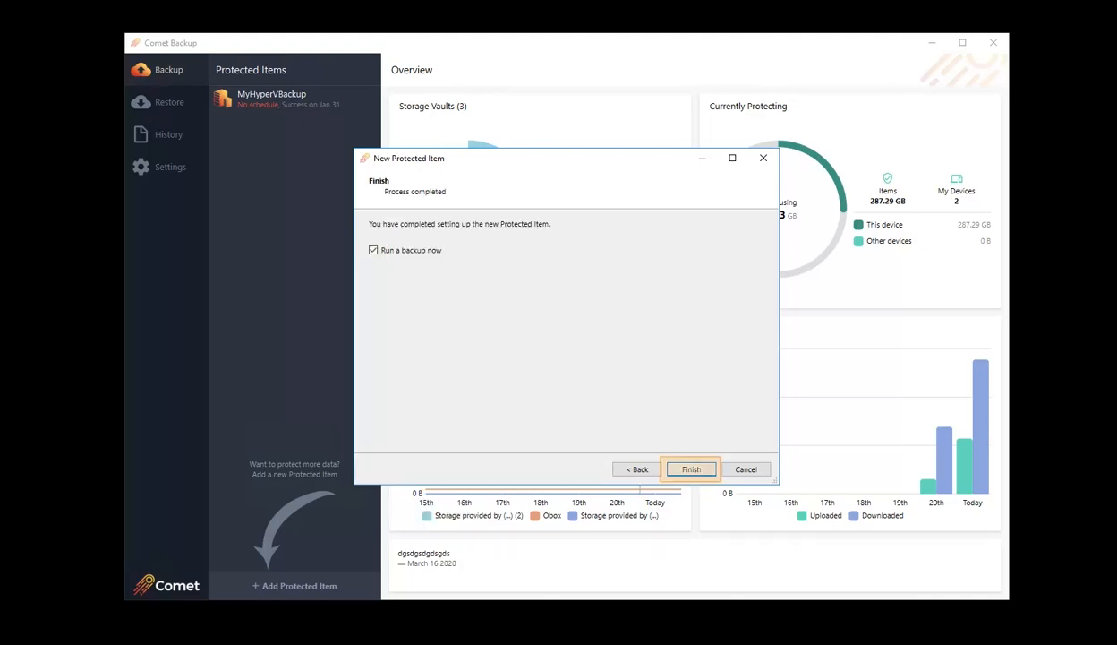
click(690, 468)
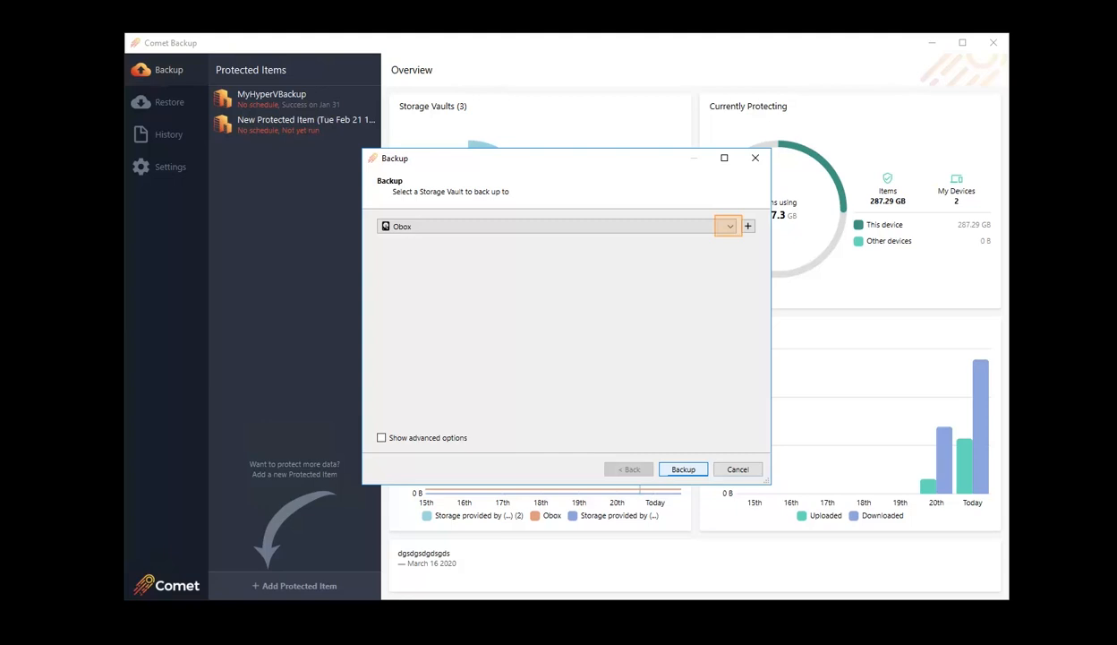
Back up the Hyper-V item to the second Storage provided by vault.
click(729, 226)
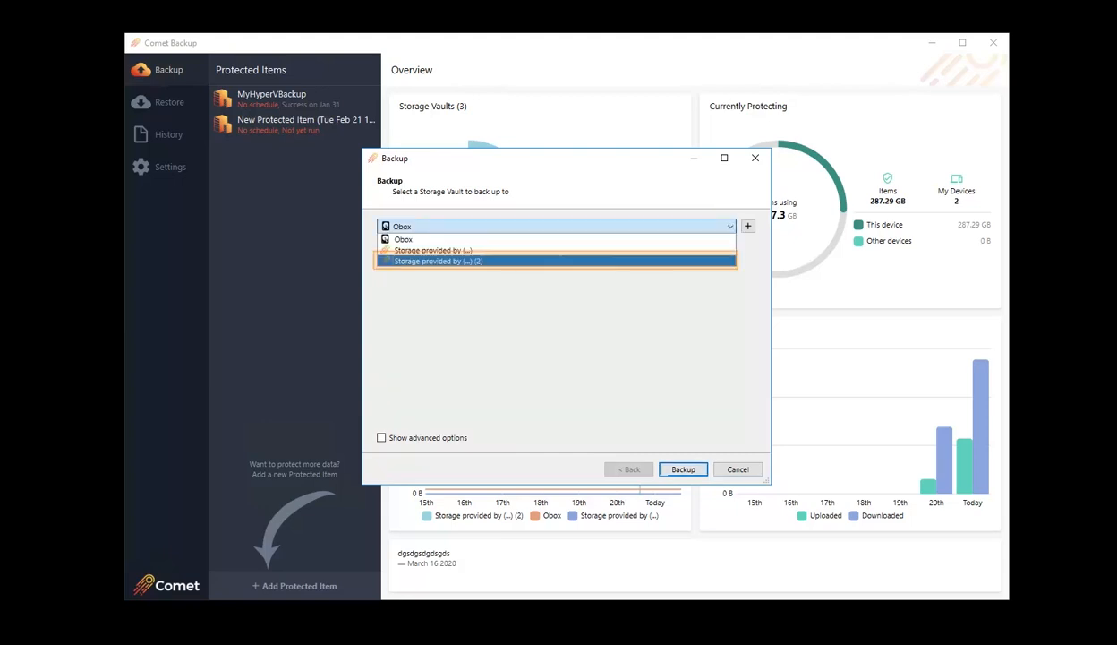
click(683, 468)
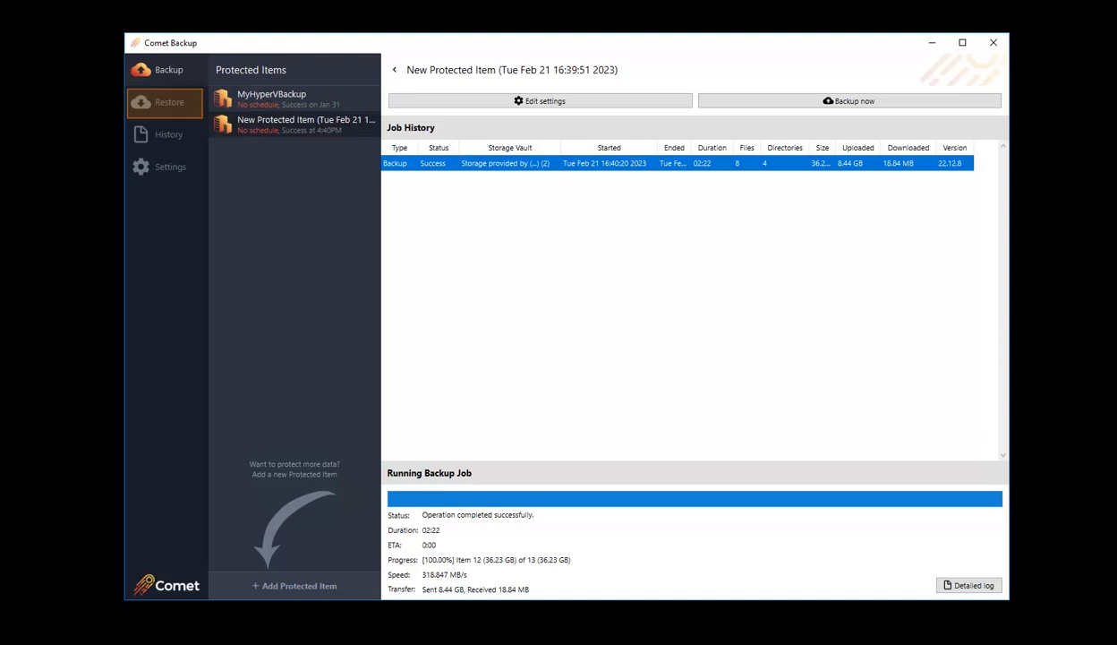
Start a restore from the storage vault for the new Hyper-V protected item.
click(165, 102)
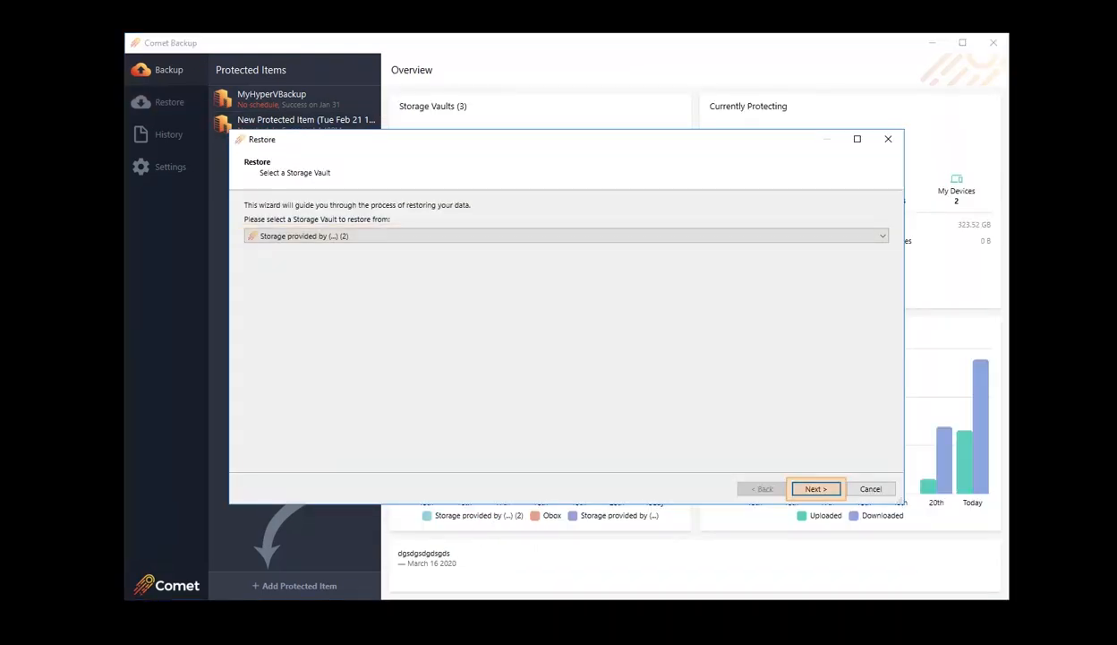
click(814, 488)
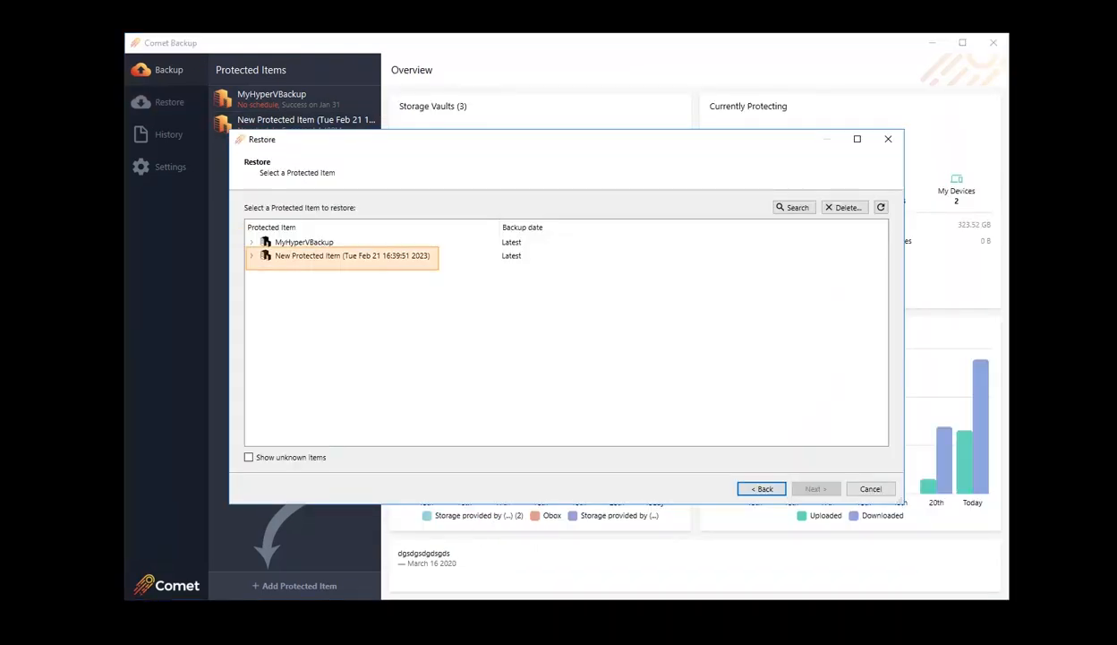
click(351, 255)
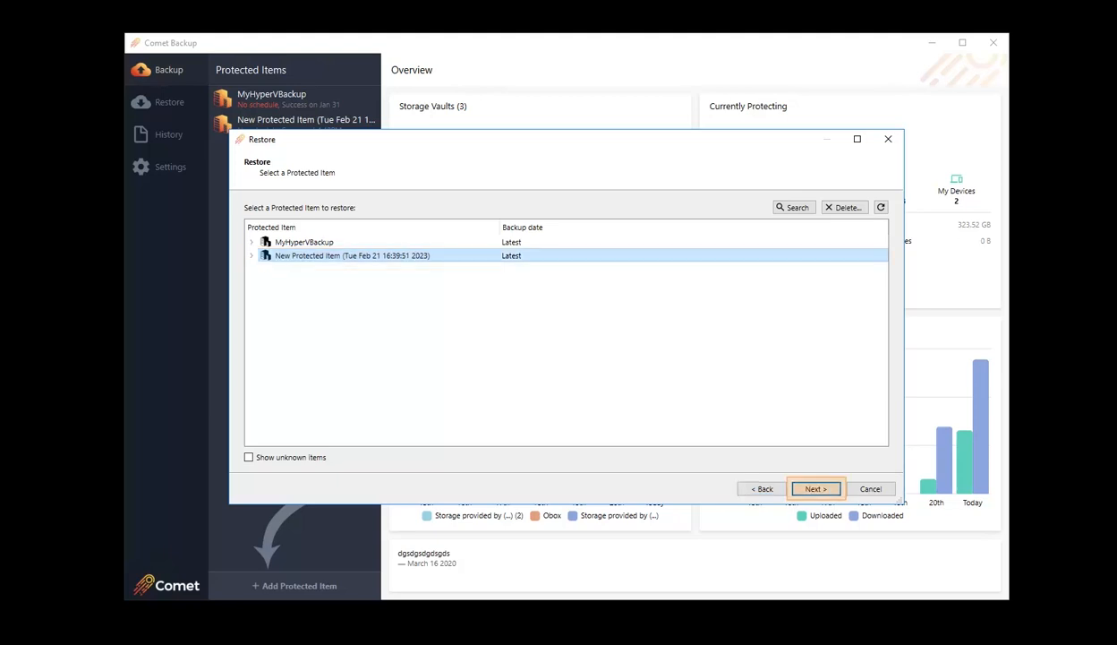
click(814, 488)
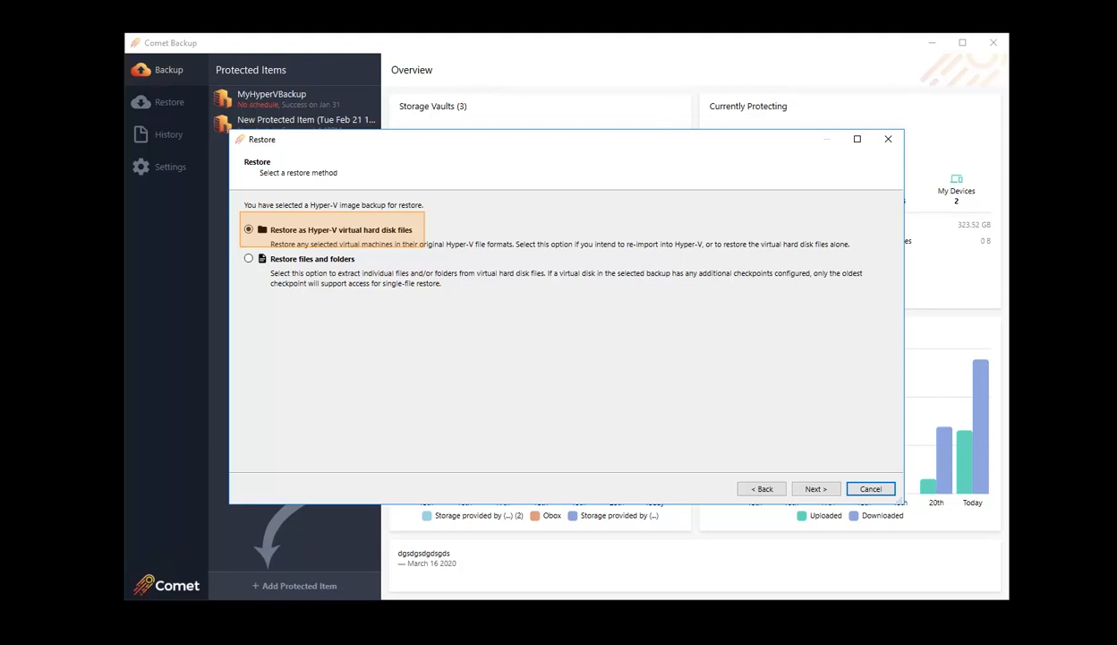
Restore only the Virtual Machines folder to its original paths.
click(814, 488)
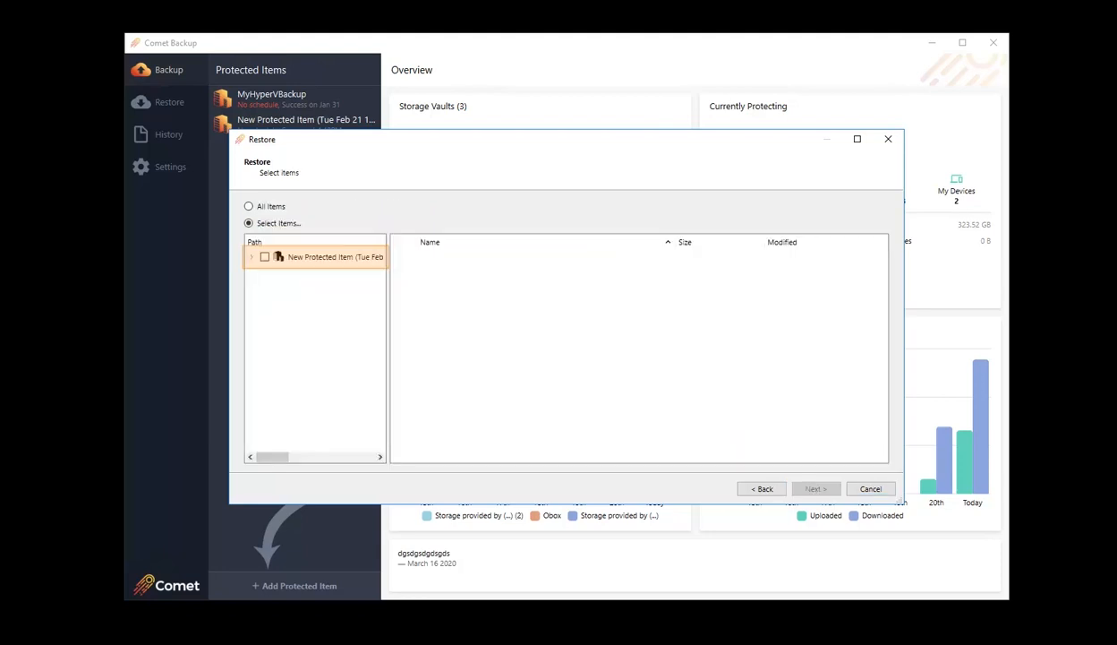
click(252, 257)
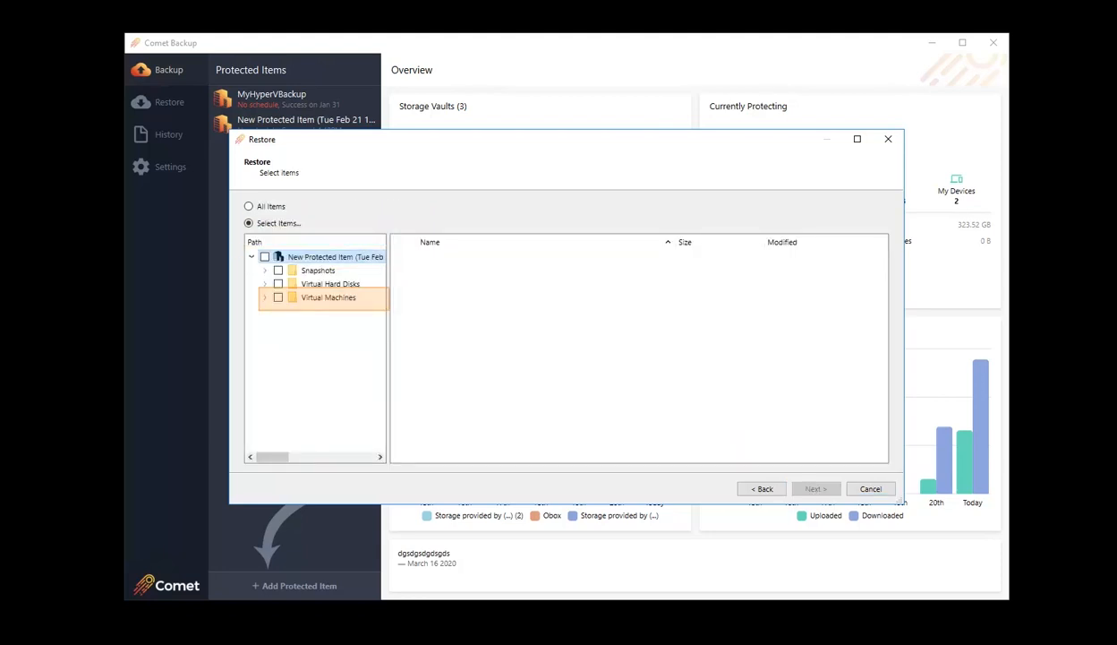
click(279, 297)
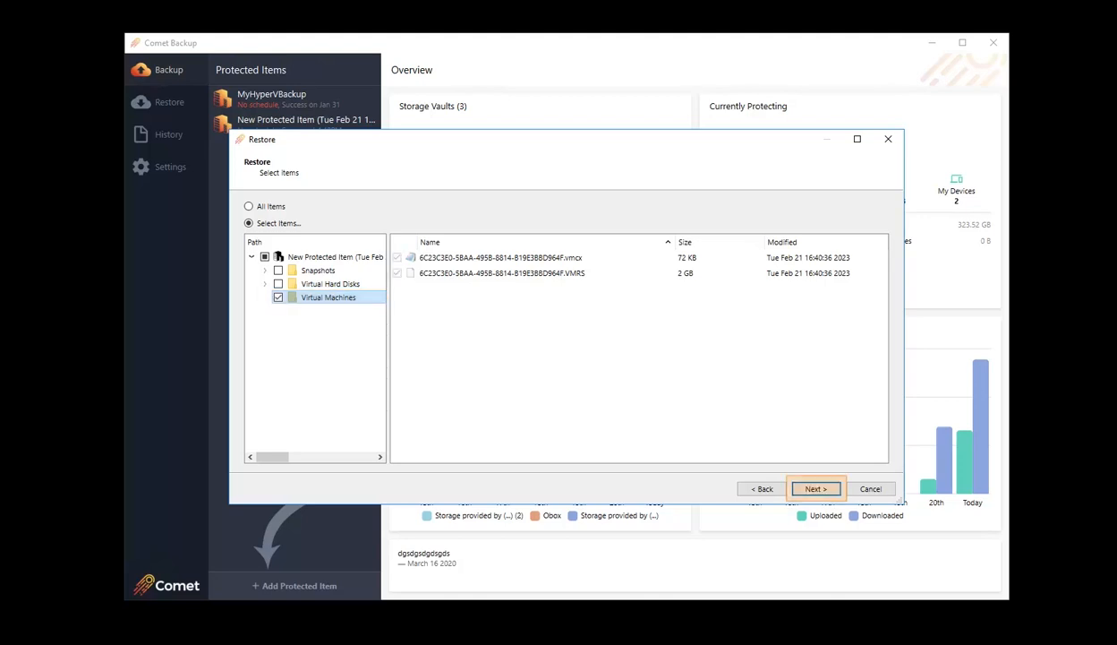
click(815, 489)
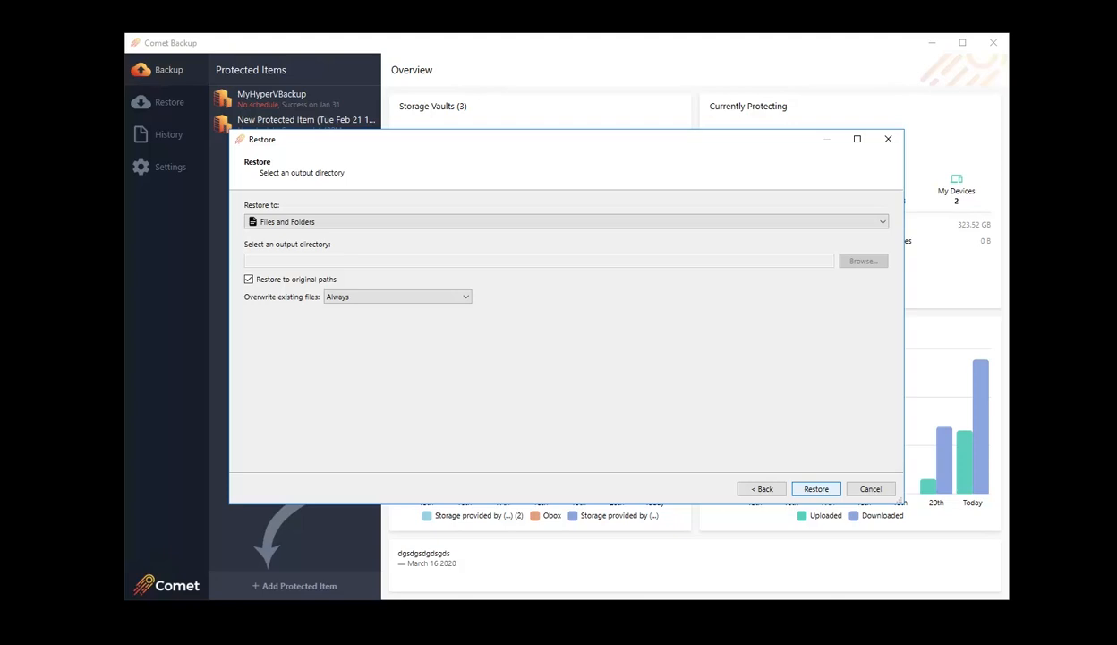
click(816, 488)
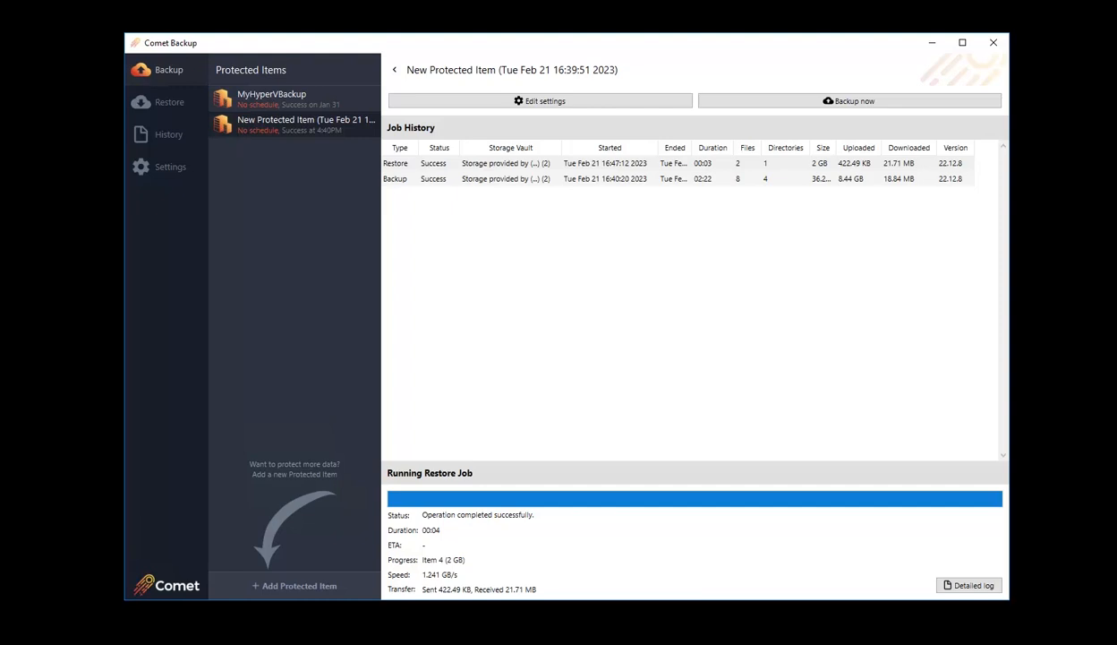
Start a file-level restore of the new Hyper-V protected item's backup.
click(169, 102)
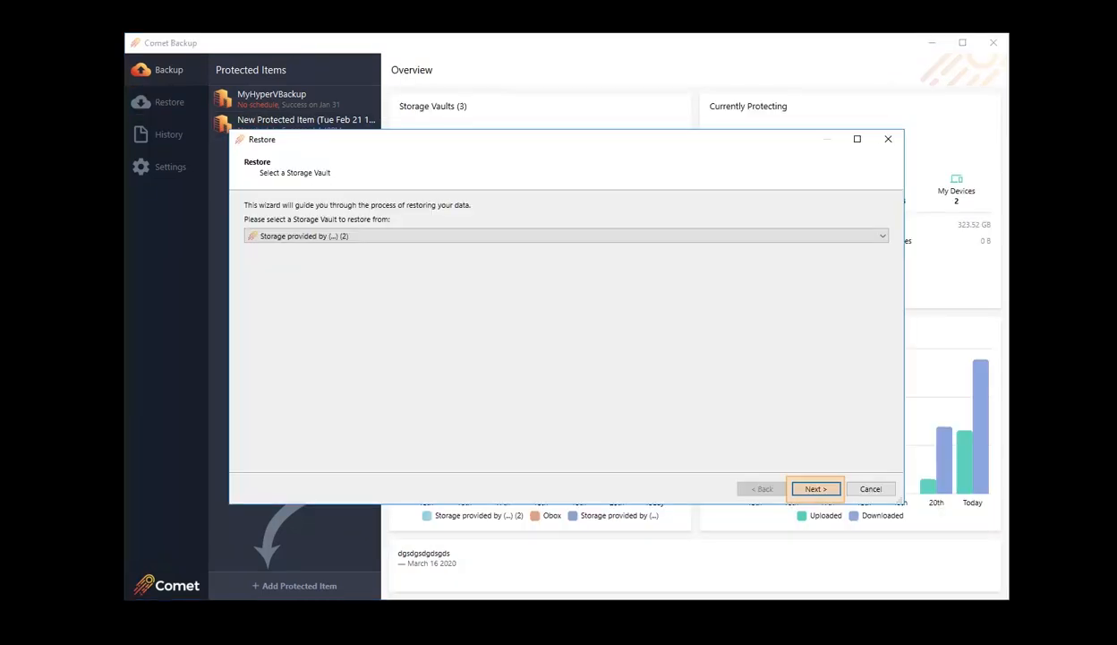
click(814, 488)
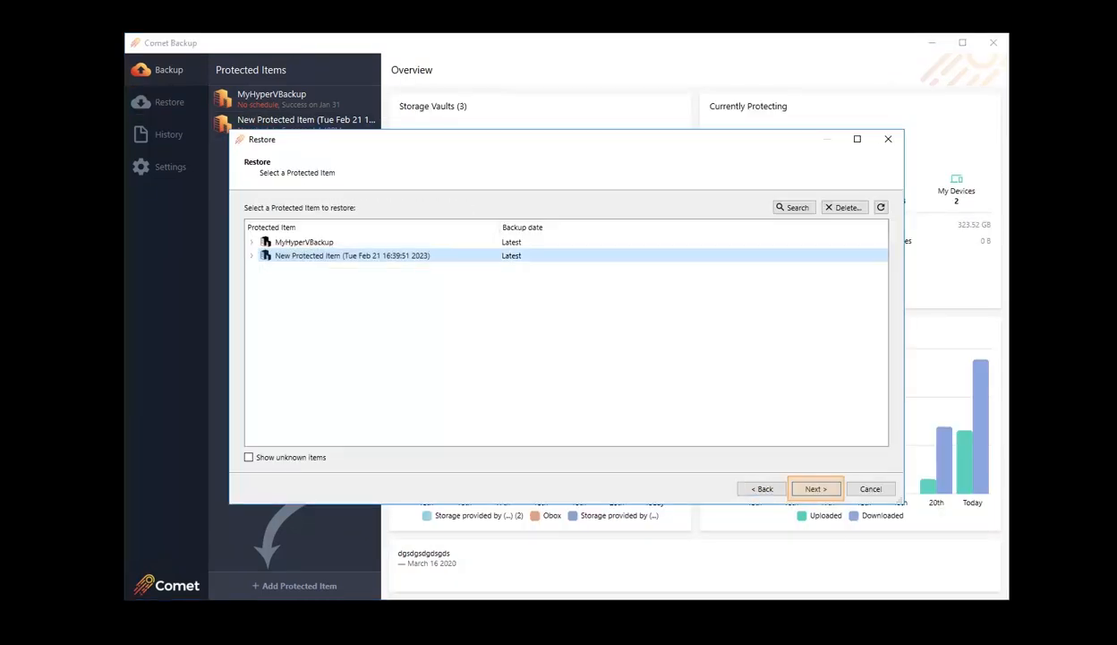
click(814, 488)
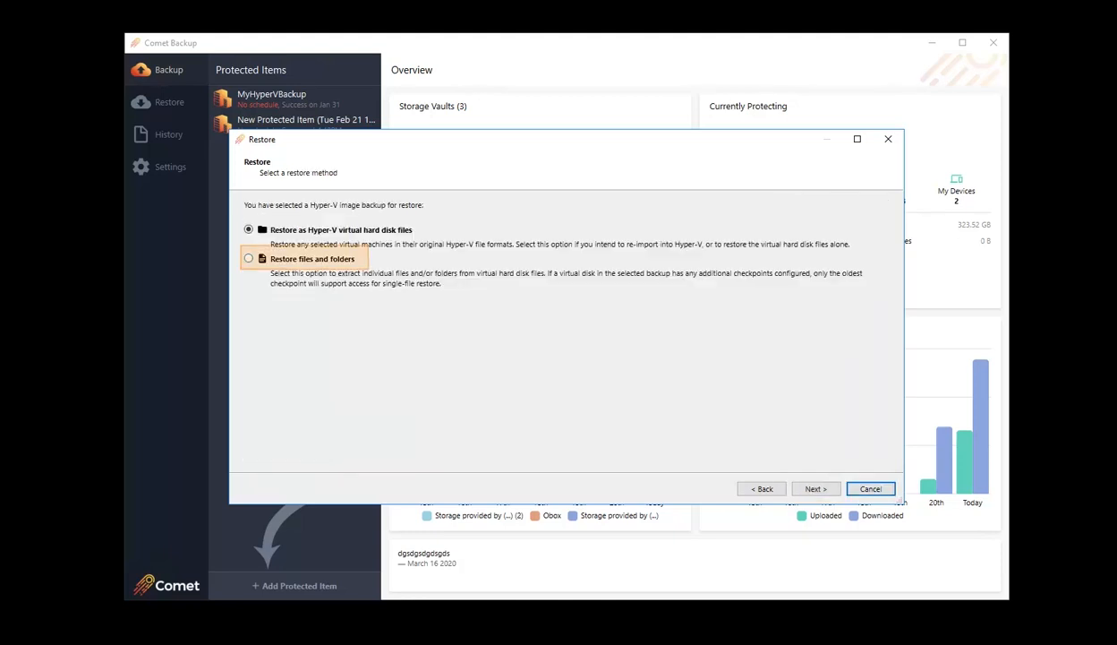
click(814, 488)
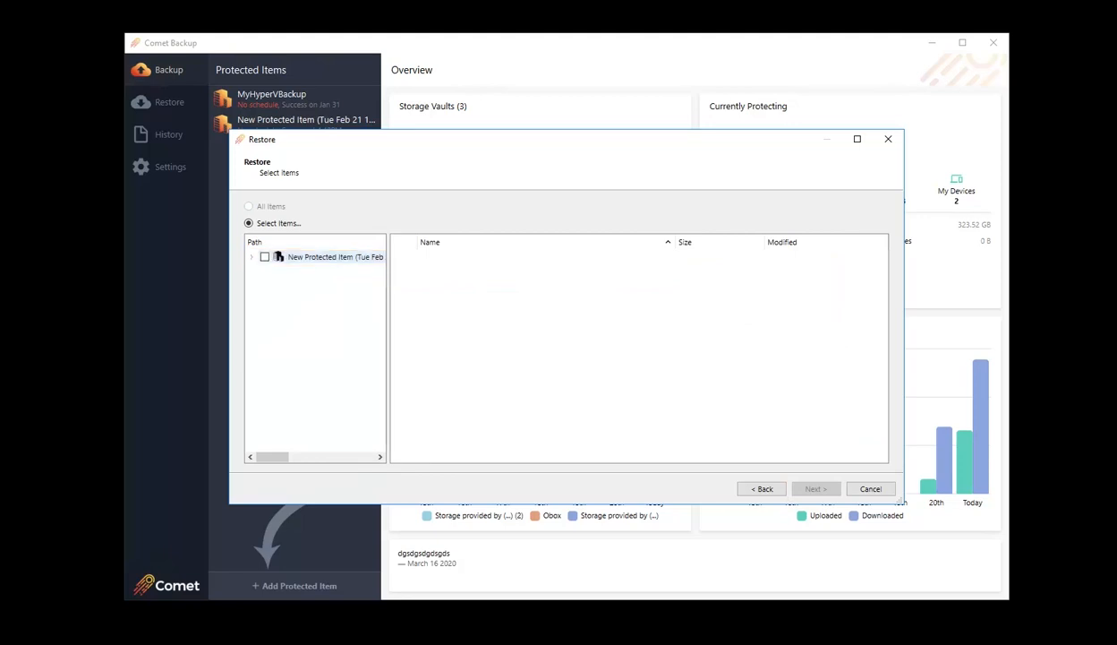
Select Backup and Restore Test File.txt from User > Desktop inside the virtual disk.
click(252, 257)
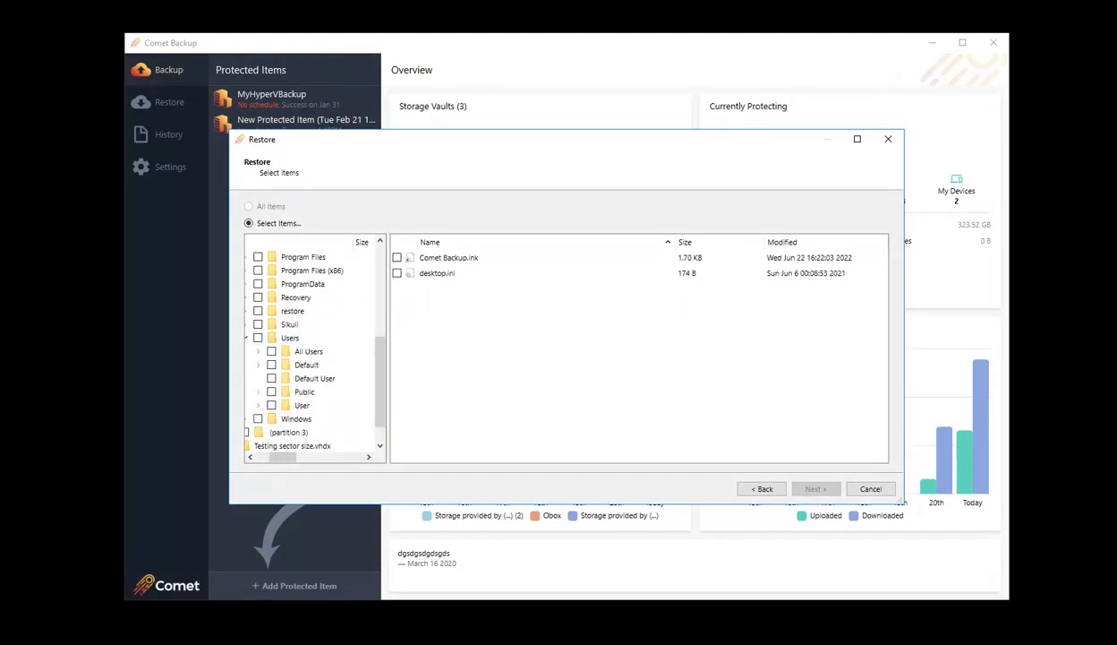
click(302, 404)
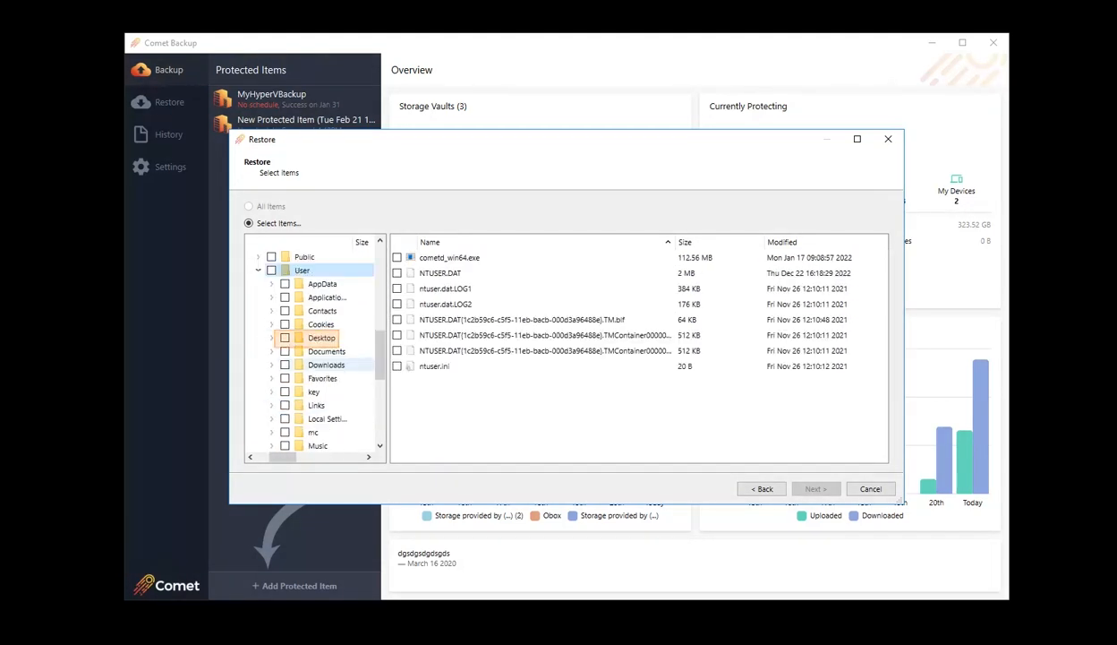
click(321, 338)
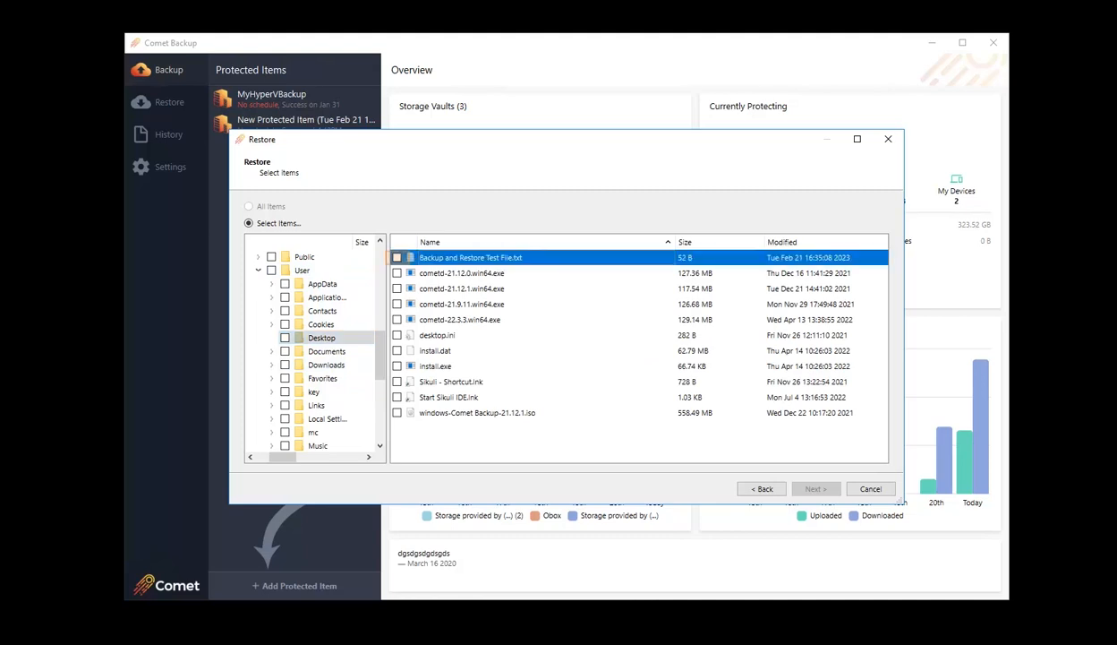
click(397, 257)
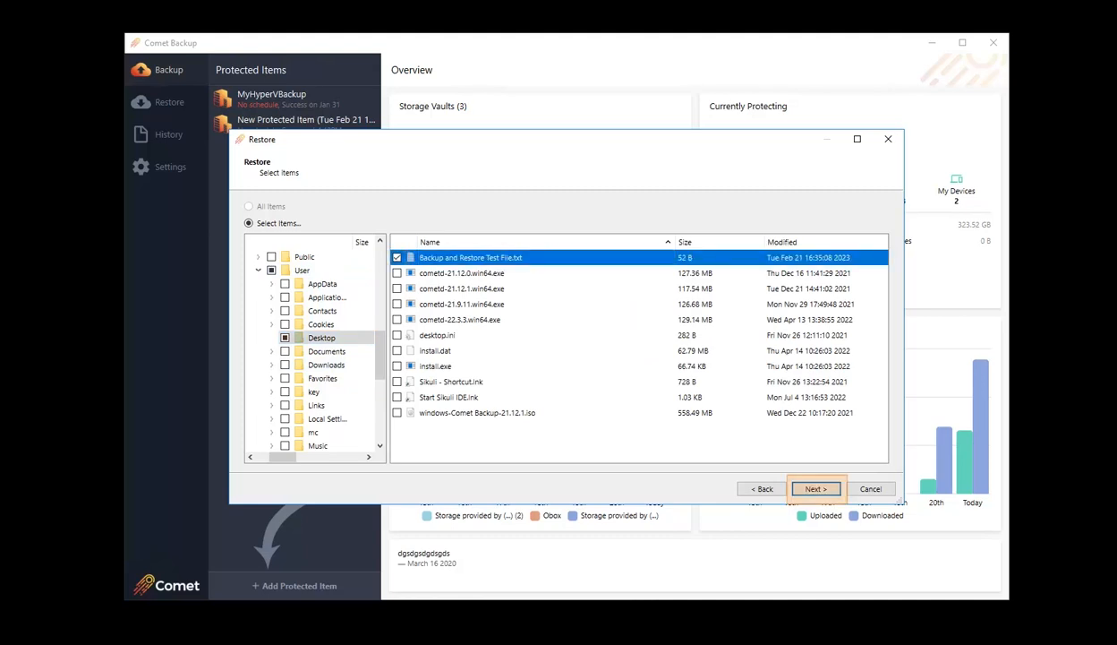
Restore the selected test file to the local Desktop.
click(815, 488)
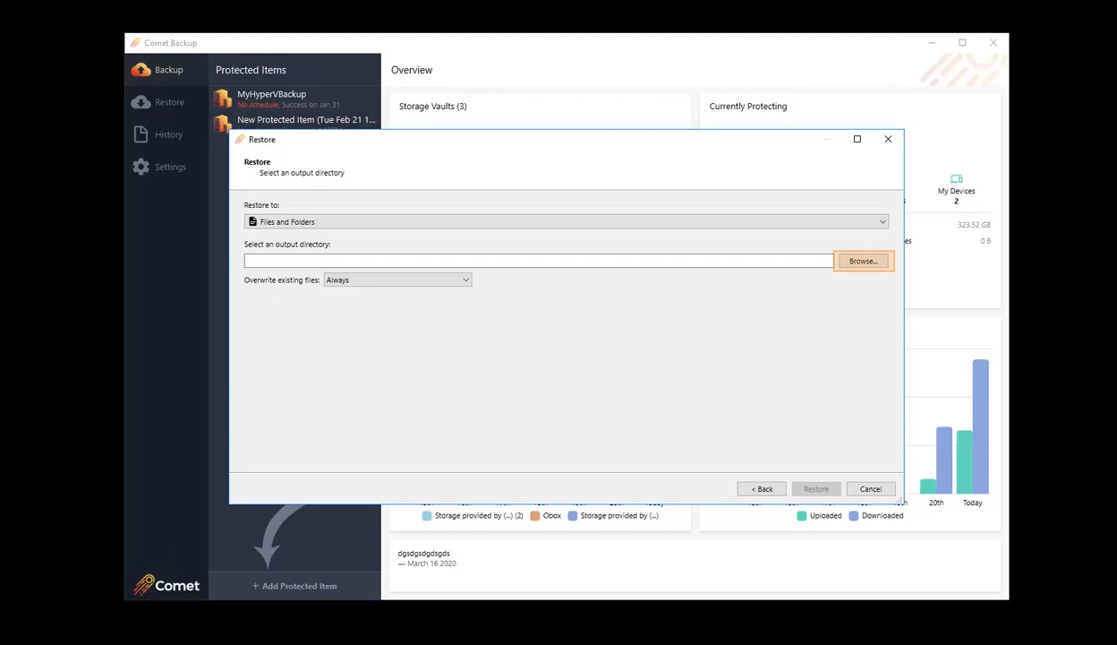
click(862, 260)
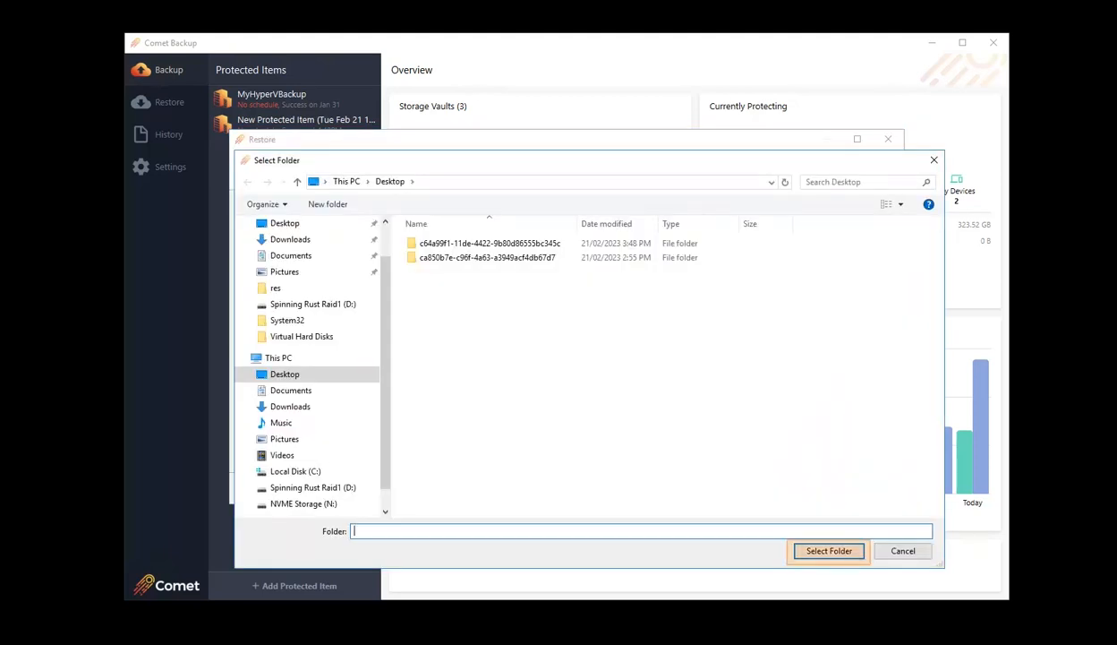
click(827, 551)
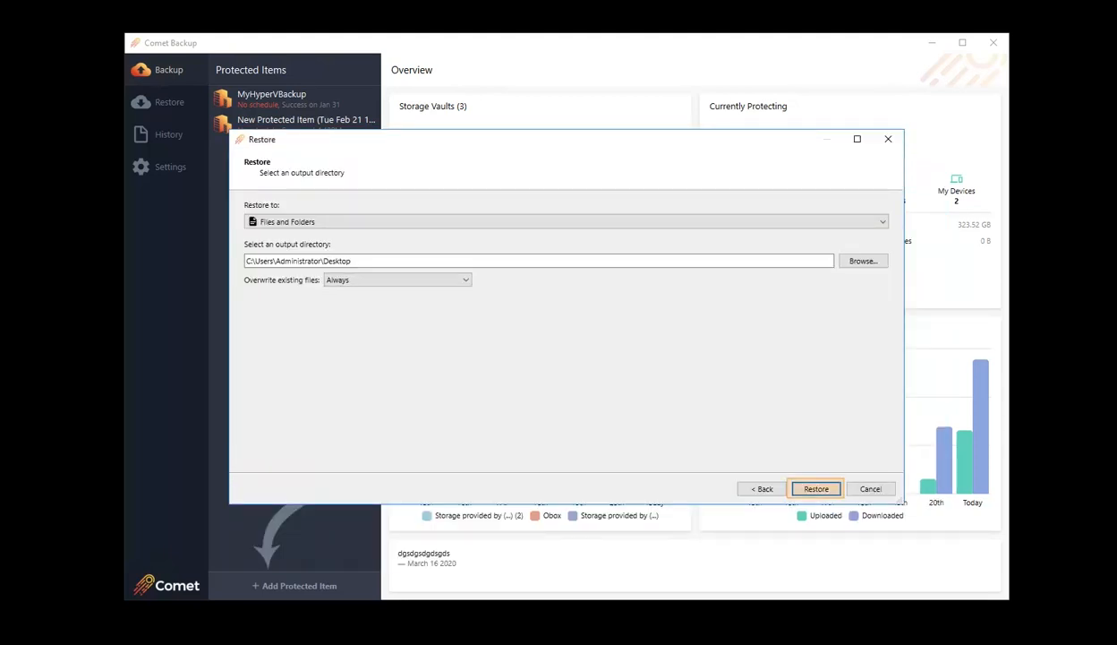
click(816, 488)
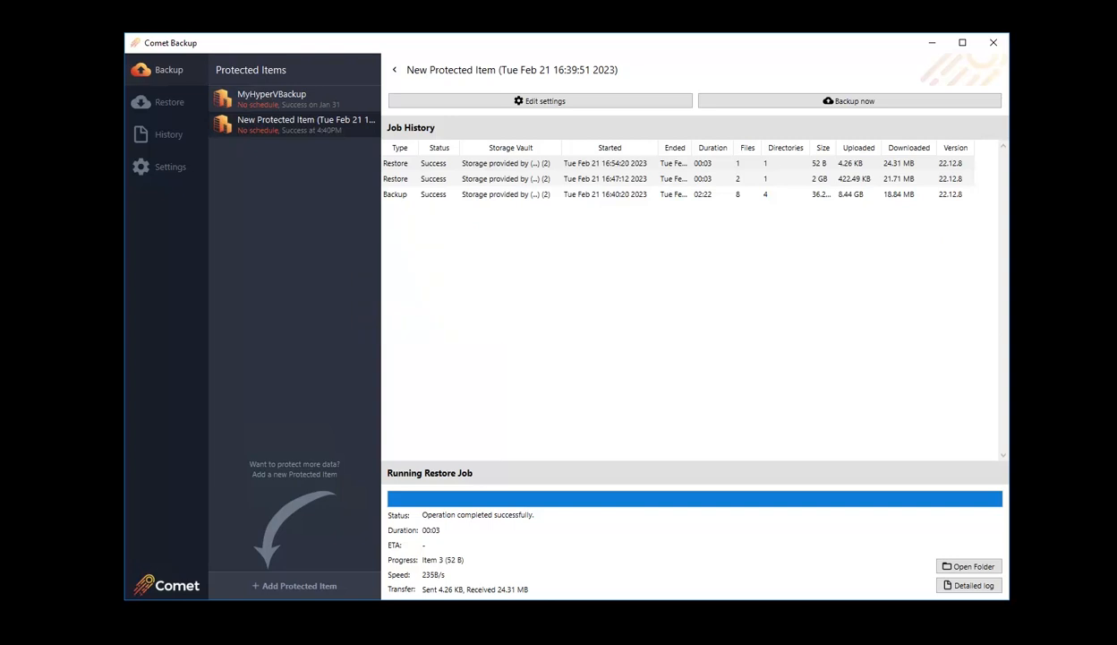